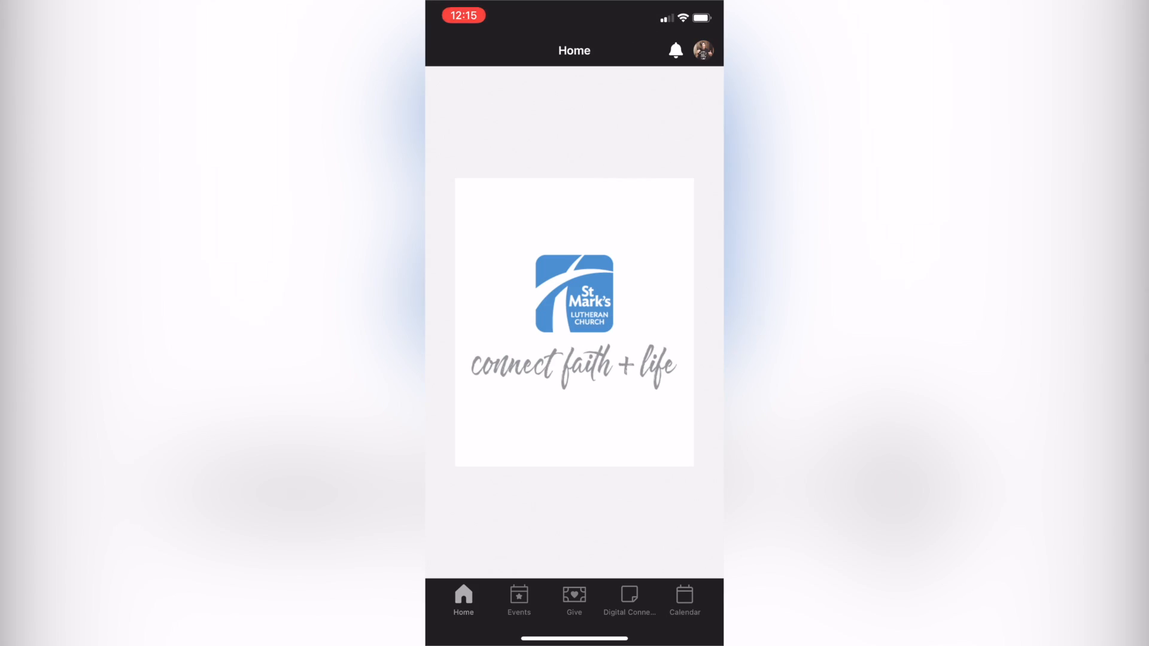
Open the Account page via the profile picture on the Home screen
left_click(701, 51)
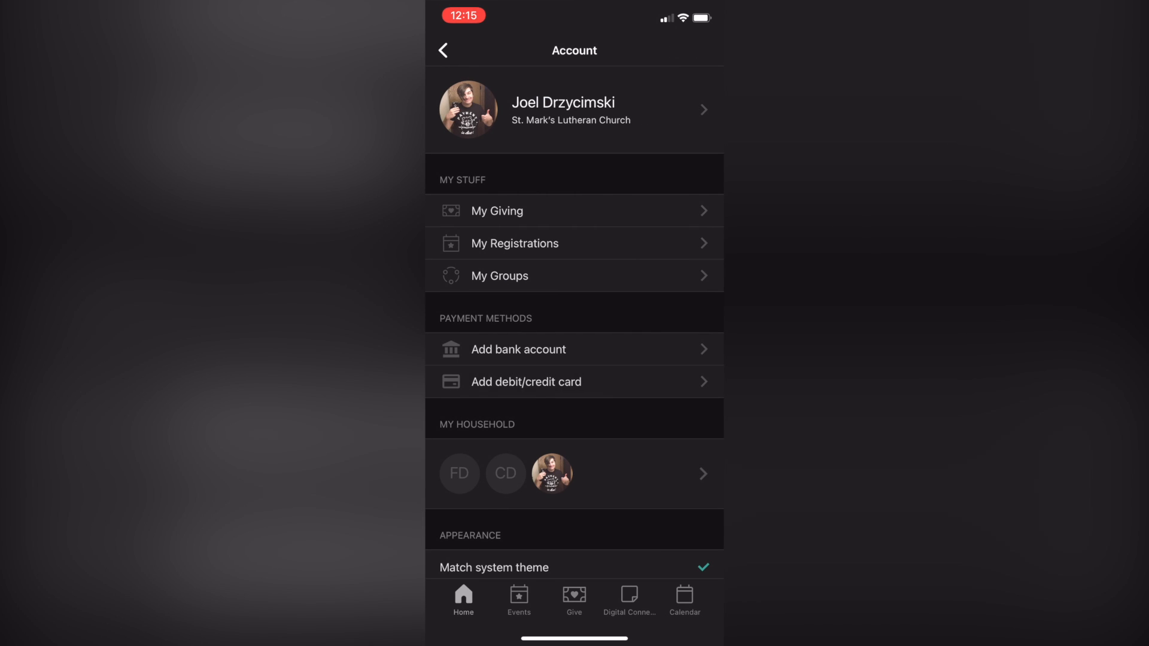
Scroll through the Account page options toward the profile name that leads to Edit Profile
scroll("down", 3)
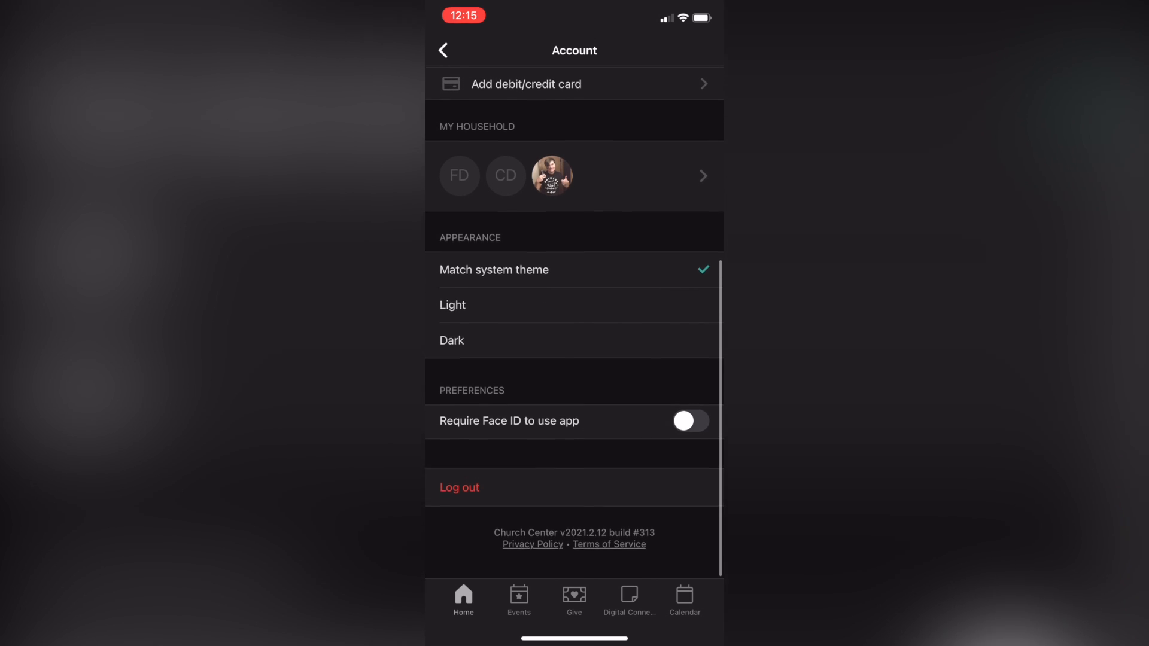
scroll("down", 3)
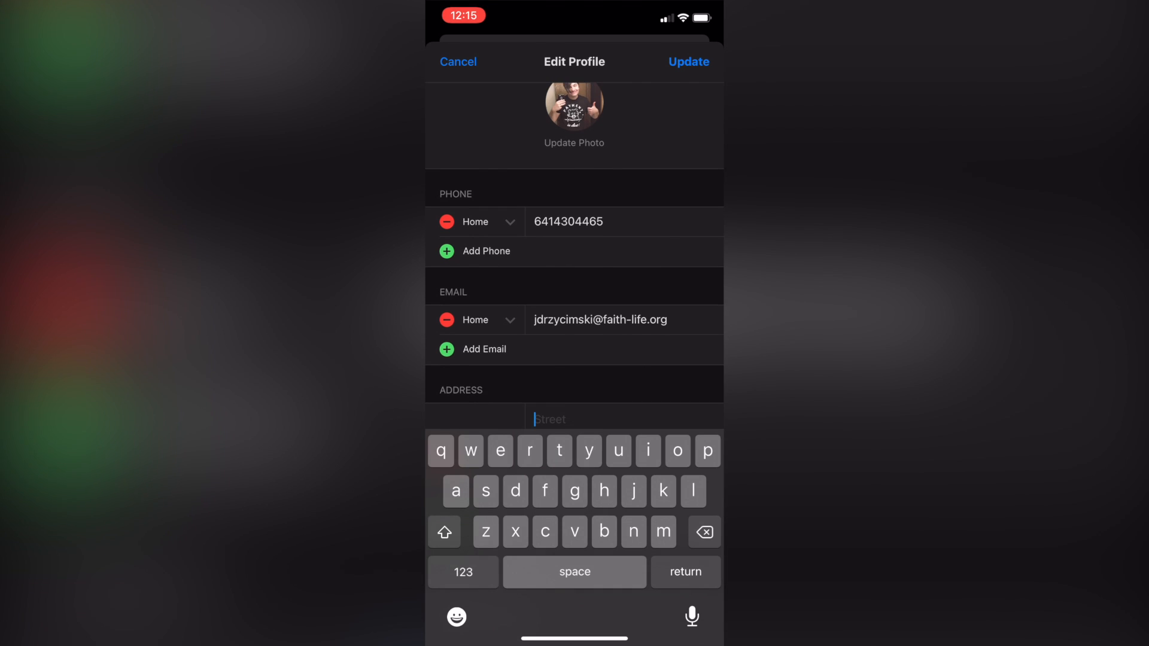
left_click(573, 142)
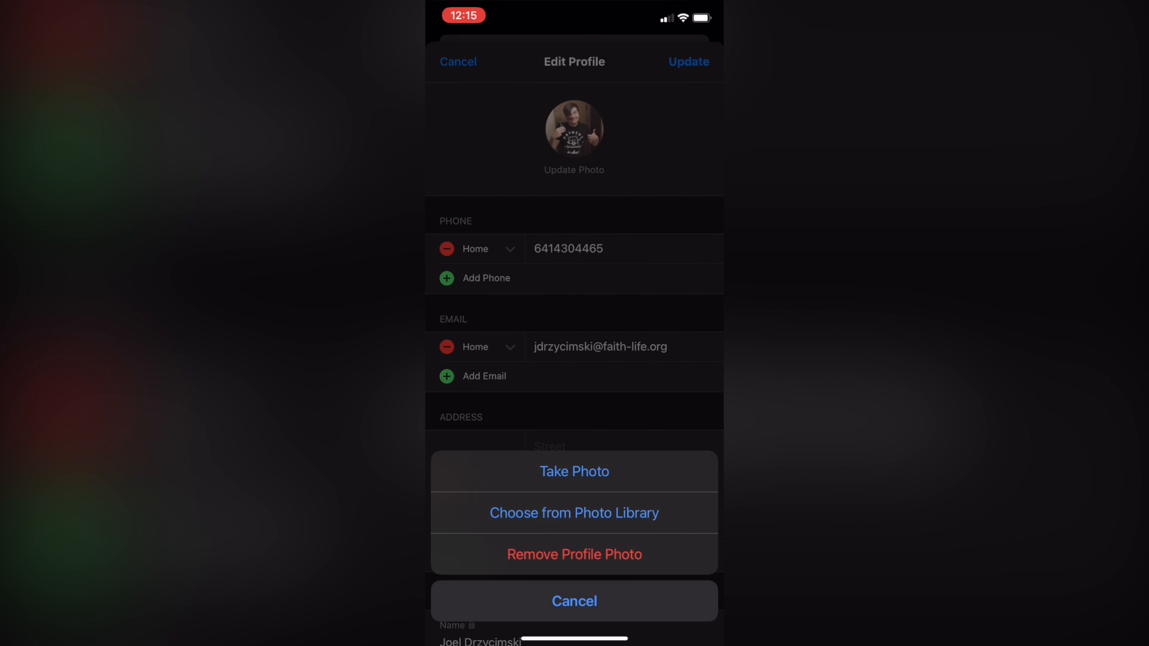
left_click(573, 472)
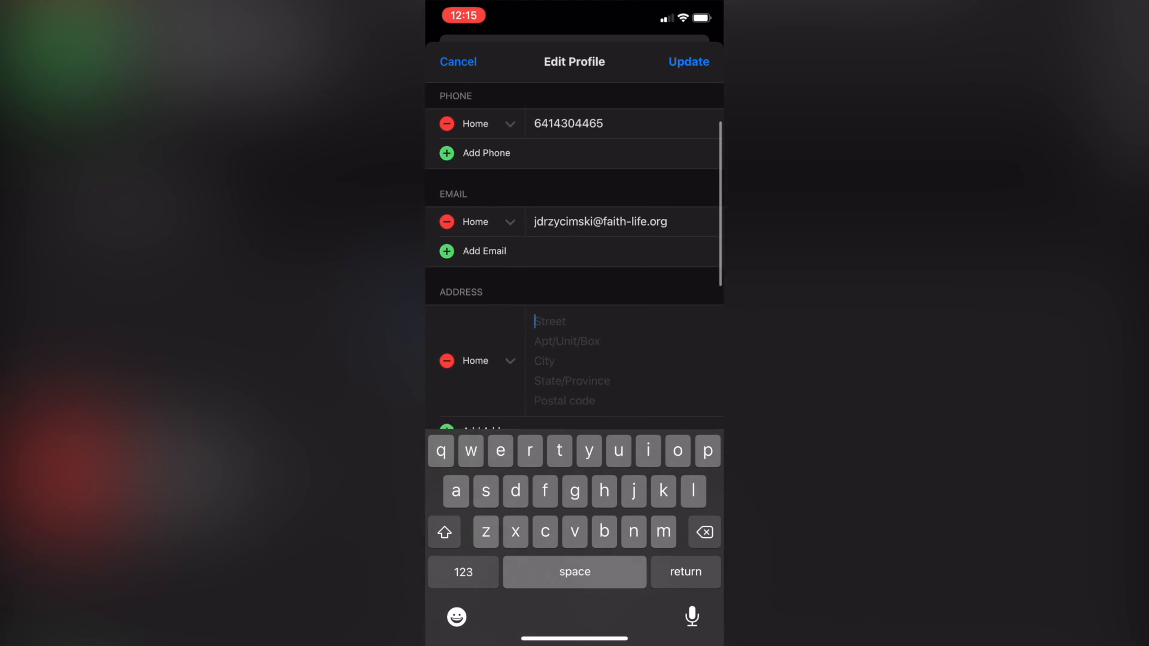
scroll("down", 3)
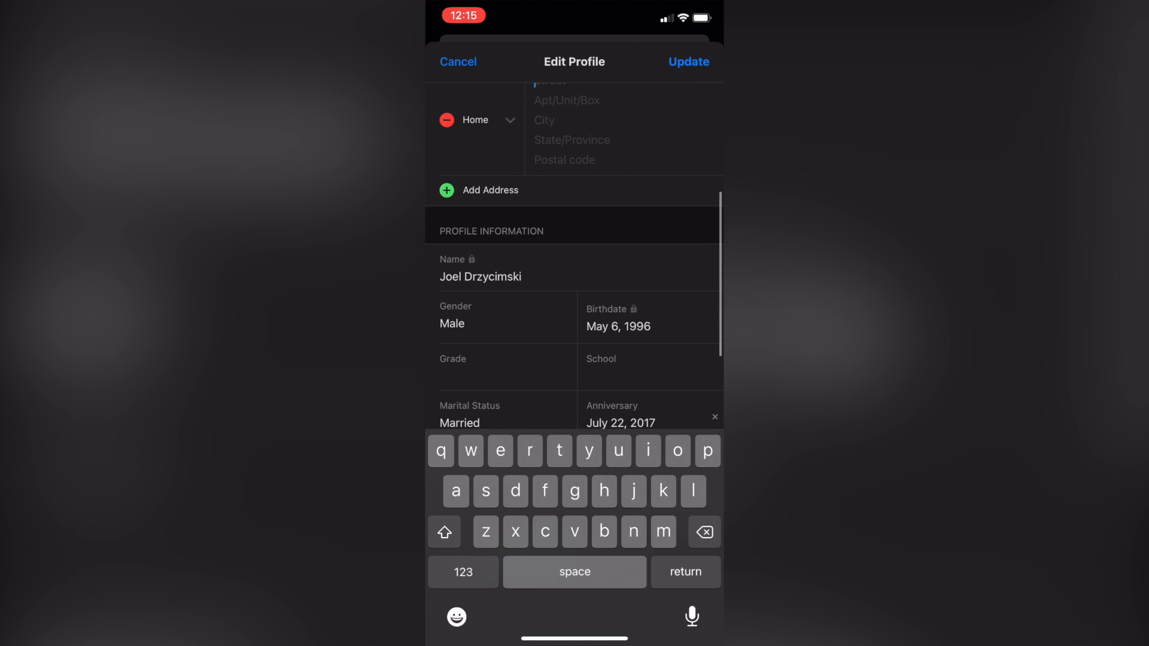
scroll("down", 3)
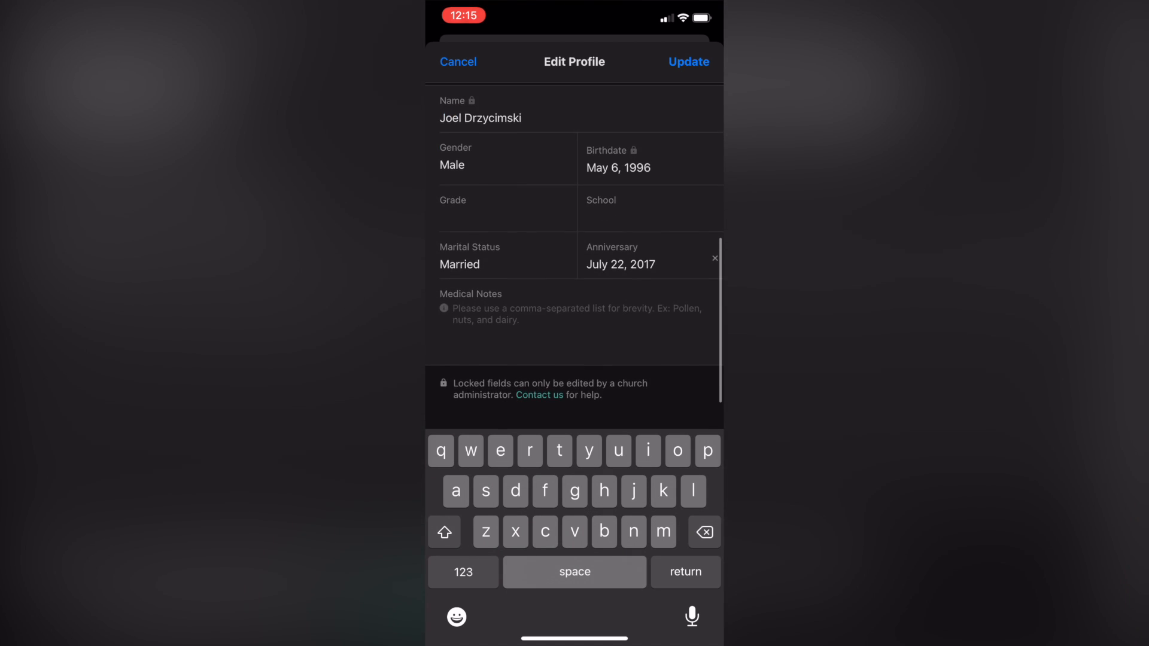